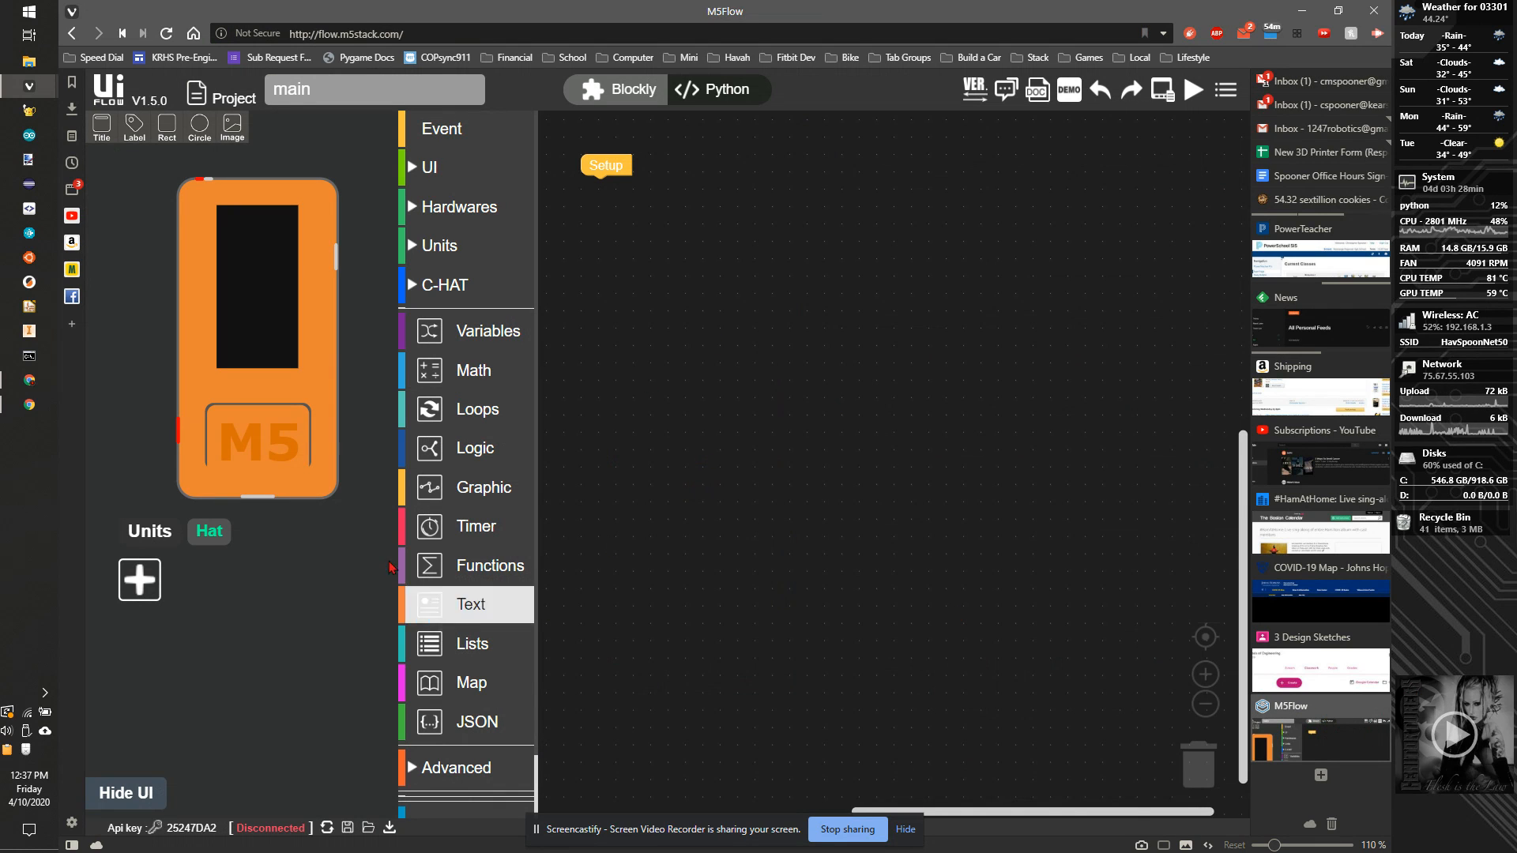
mouse_move(982, 267)
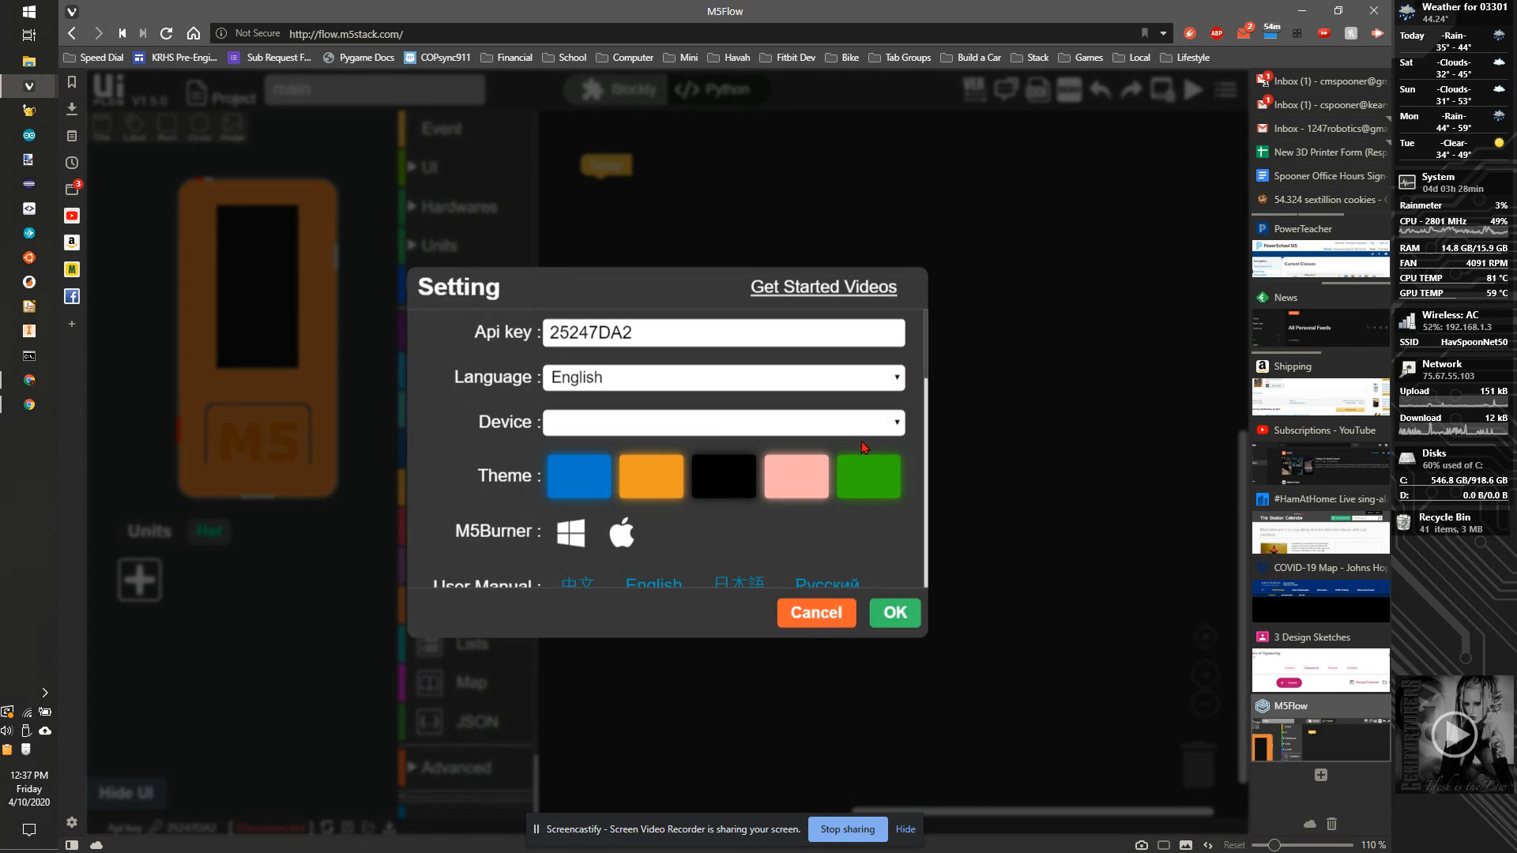
left_click(721, 332)
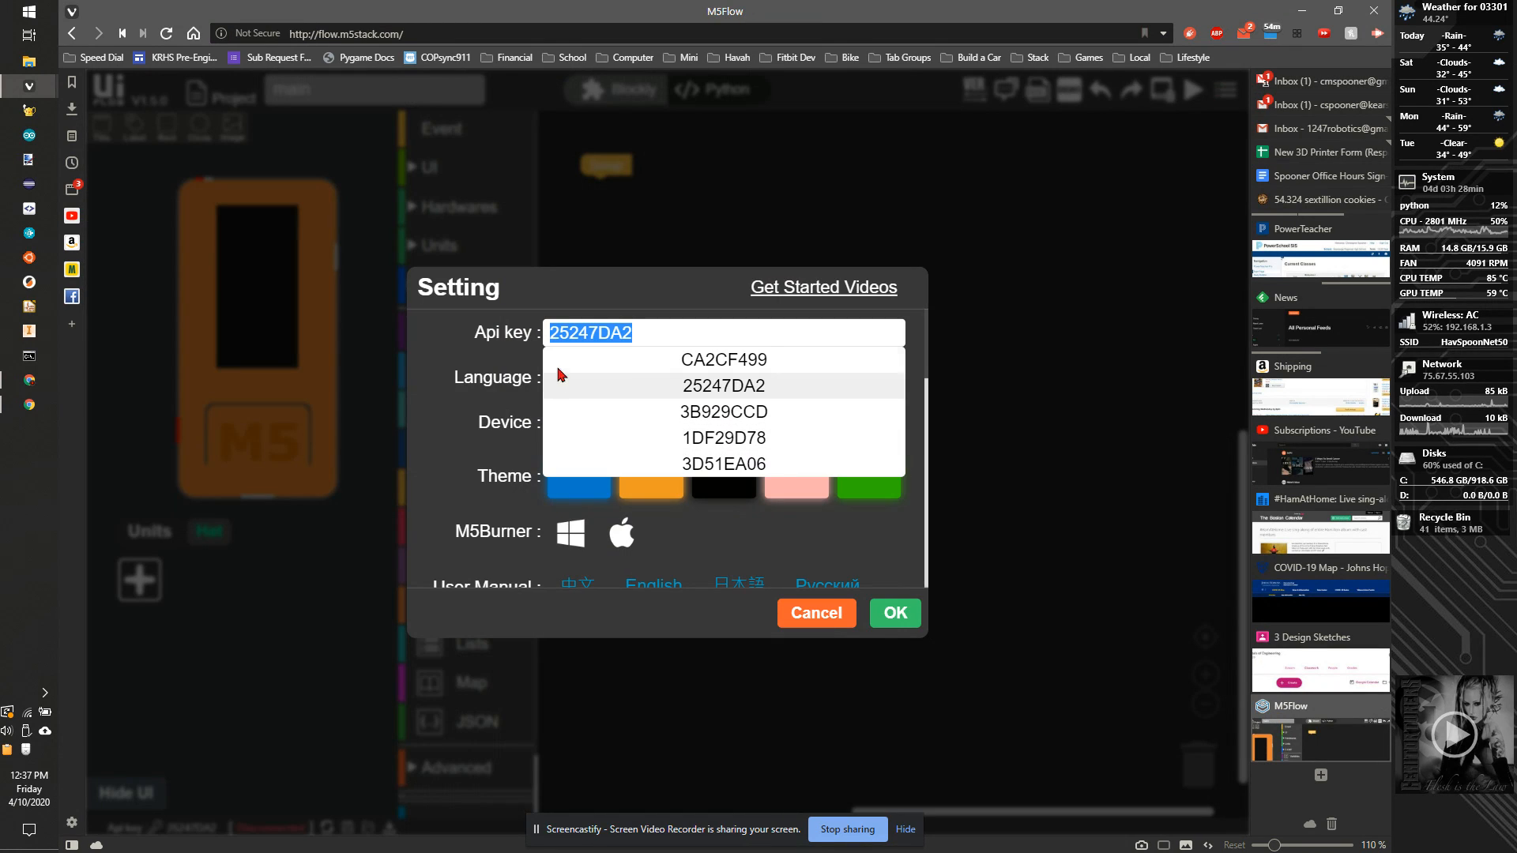
mouse_move(723, 437)
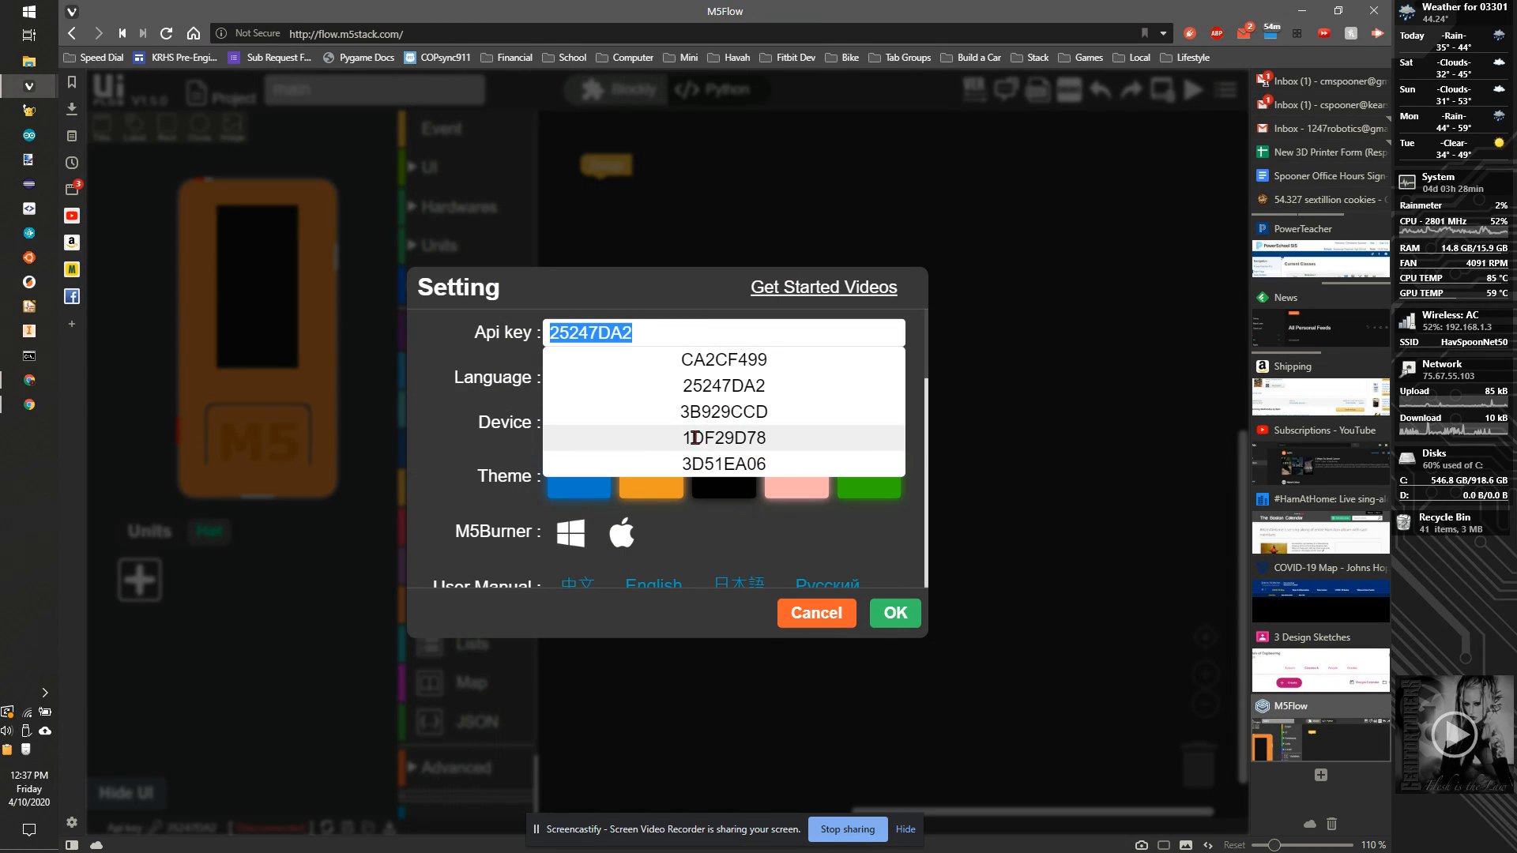
left_click(723, 385)
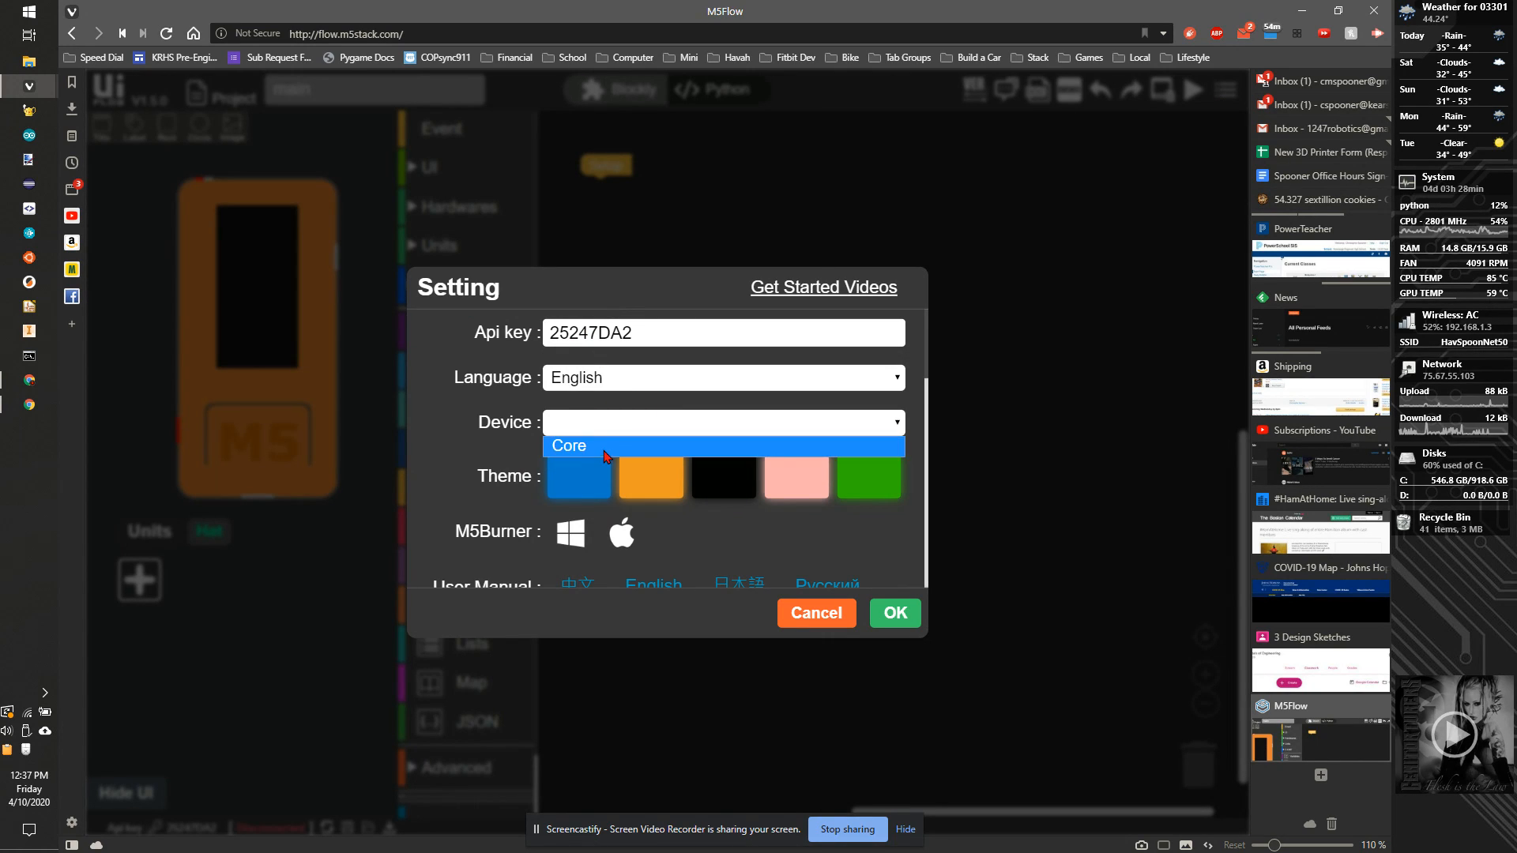
mouse_move(621, 428)
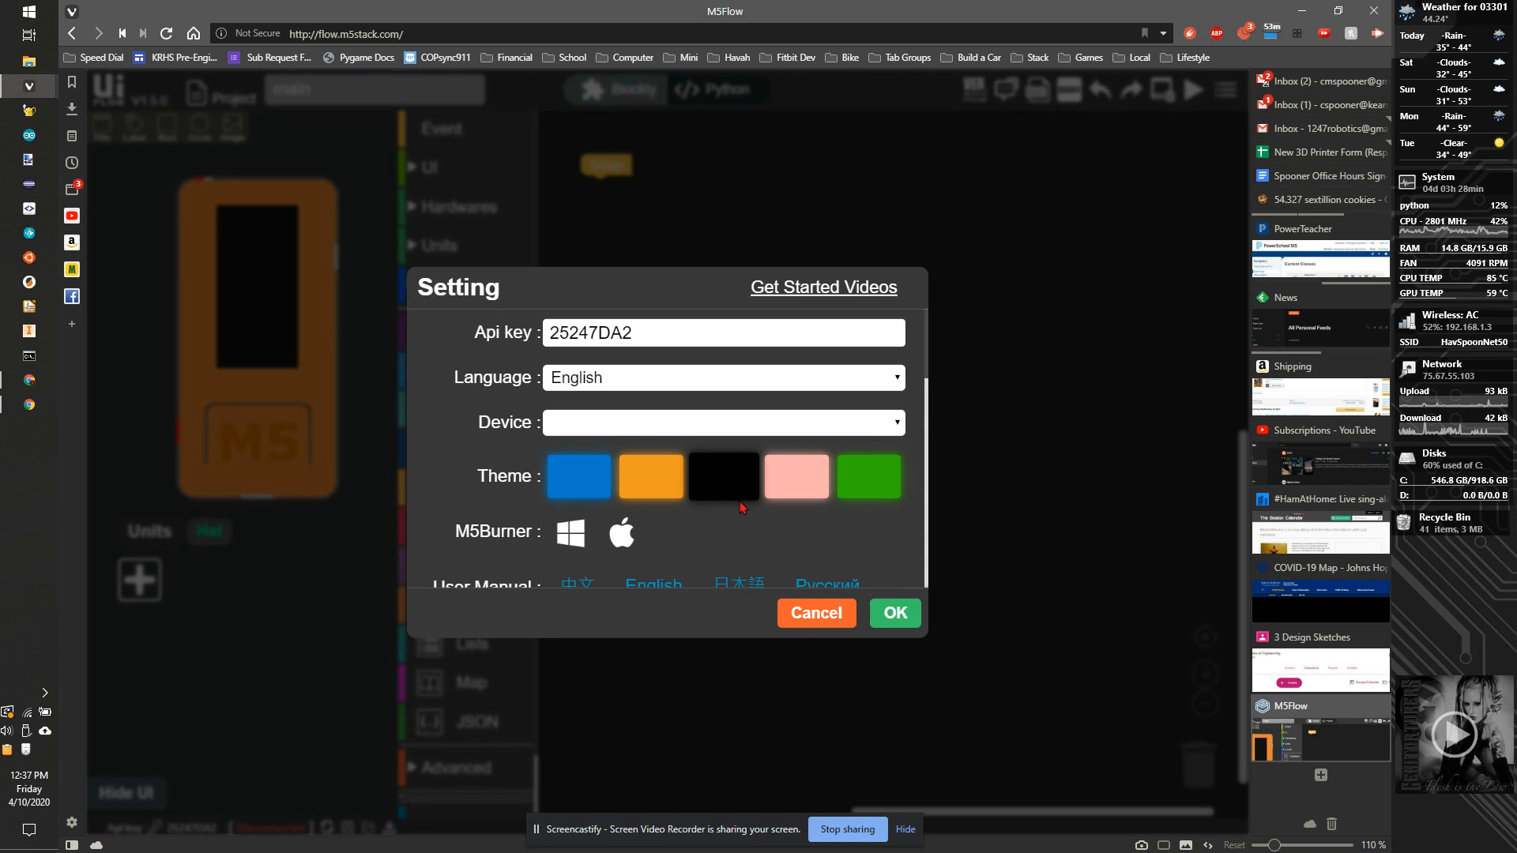
scroll("down", 3)
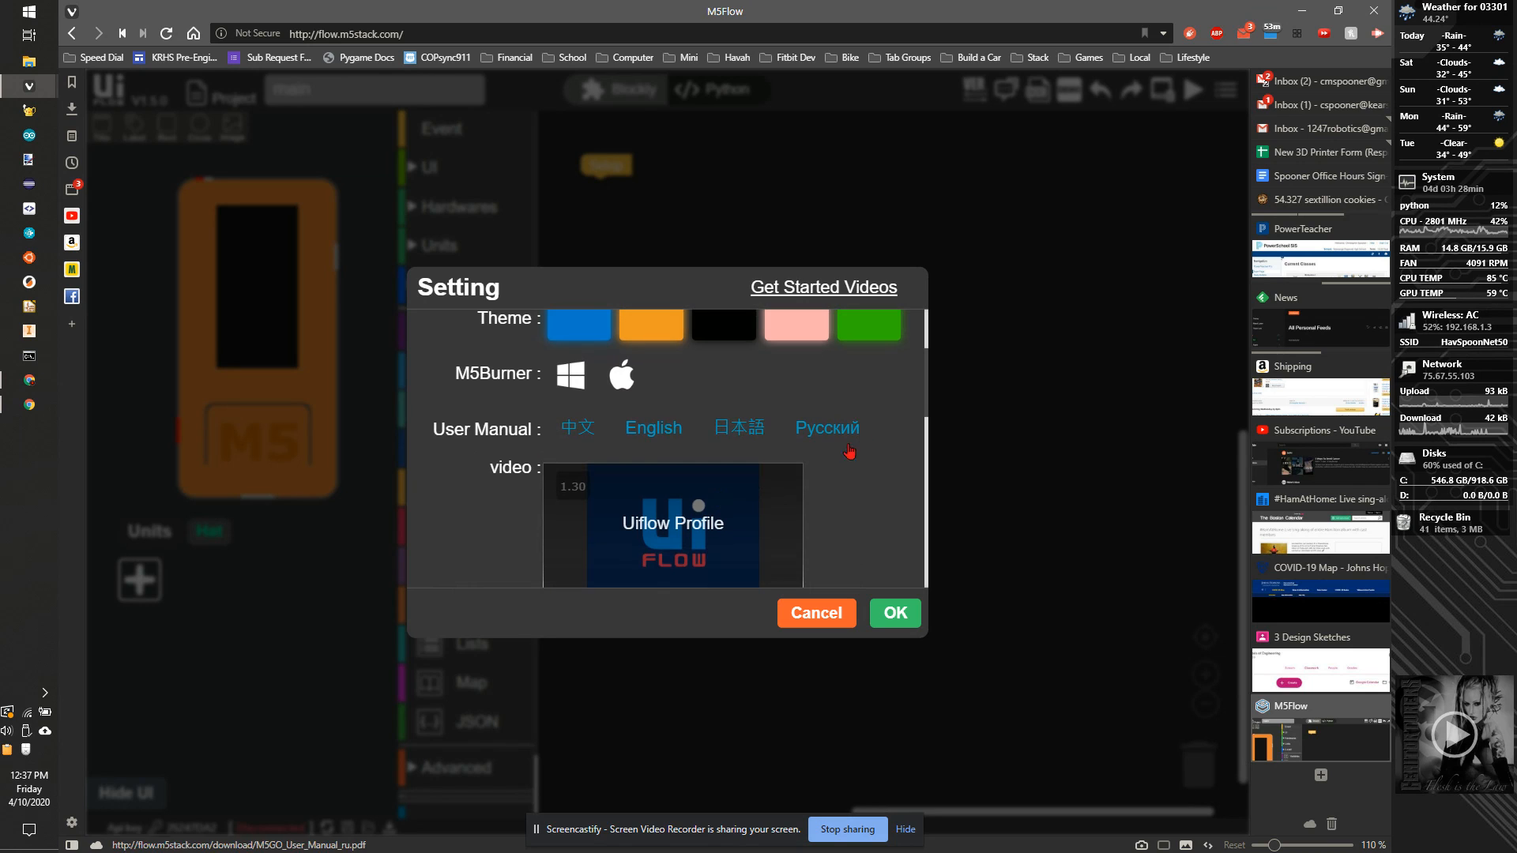
scroll("down", 3)
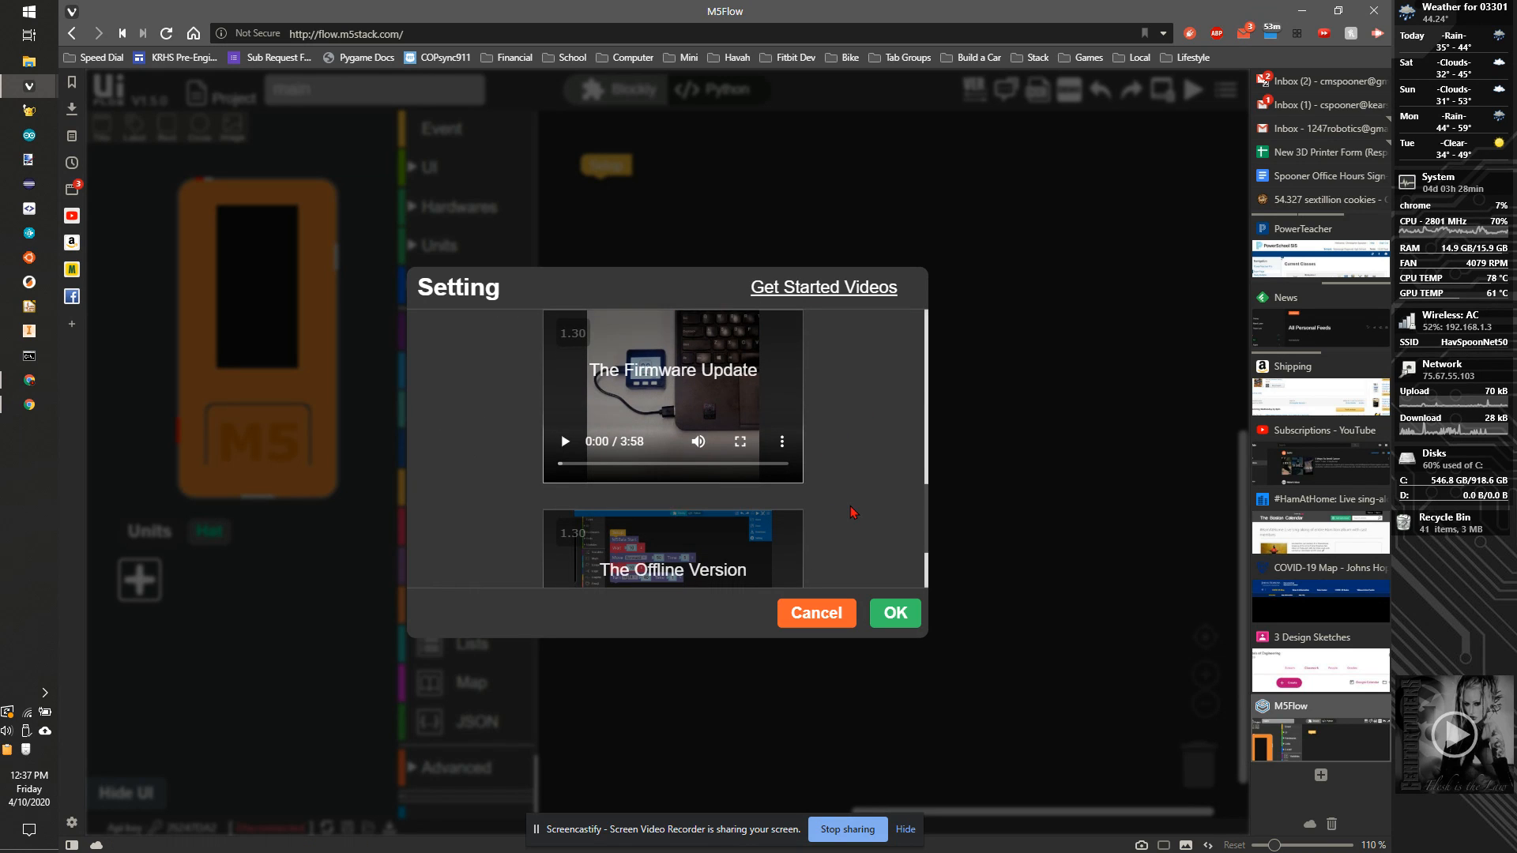
left_click(892, 613)
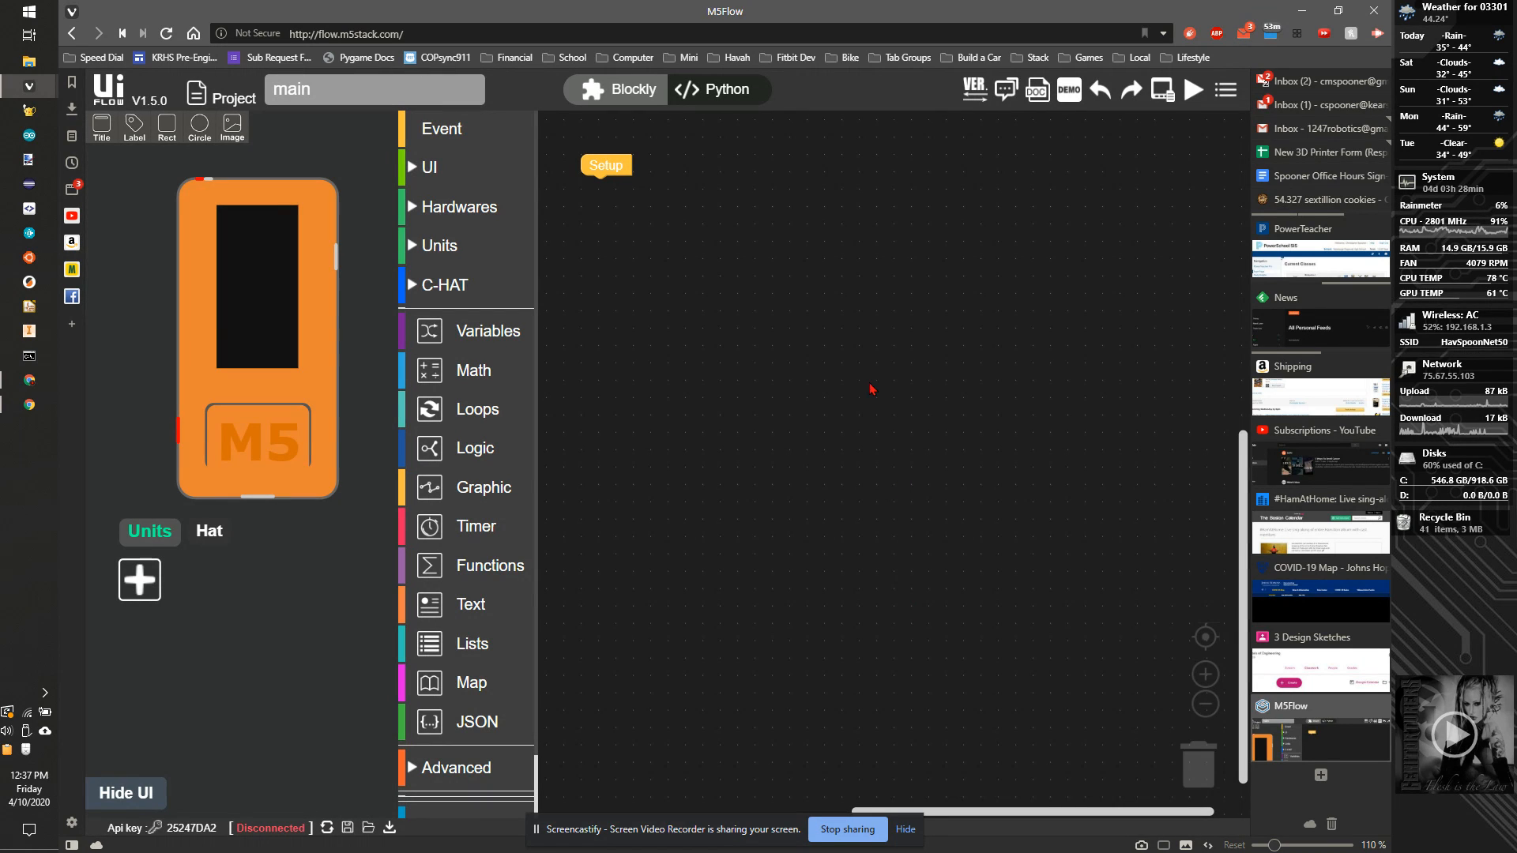
mouse_move(892, 129)
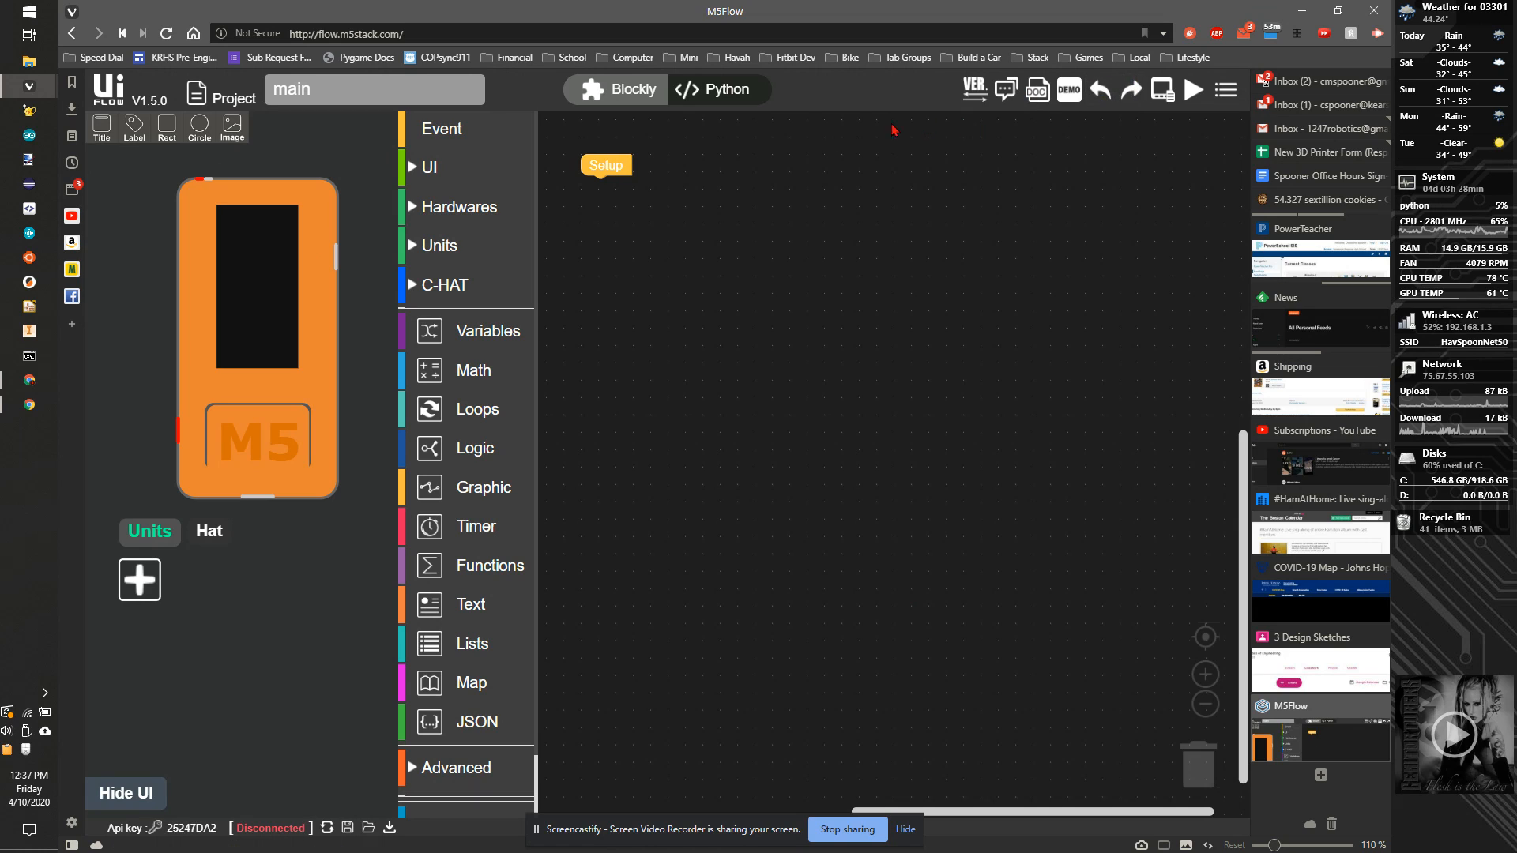
Show the firmware version list offering V1.2.3 and V1.4.5
left_click(974, 89)
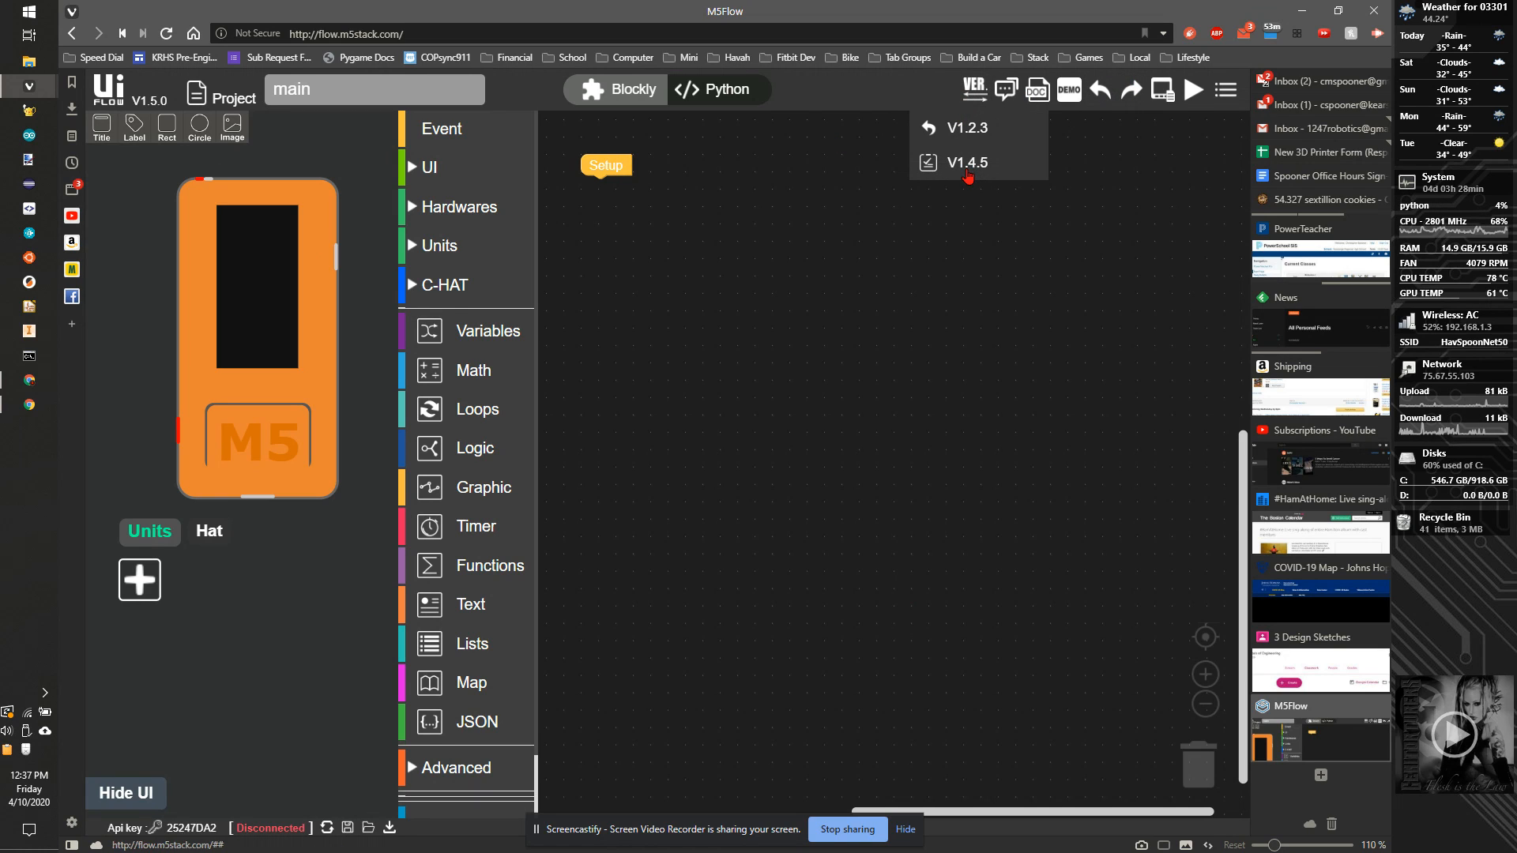
mouse_move(988, 185)
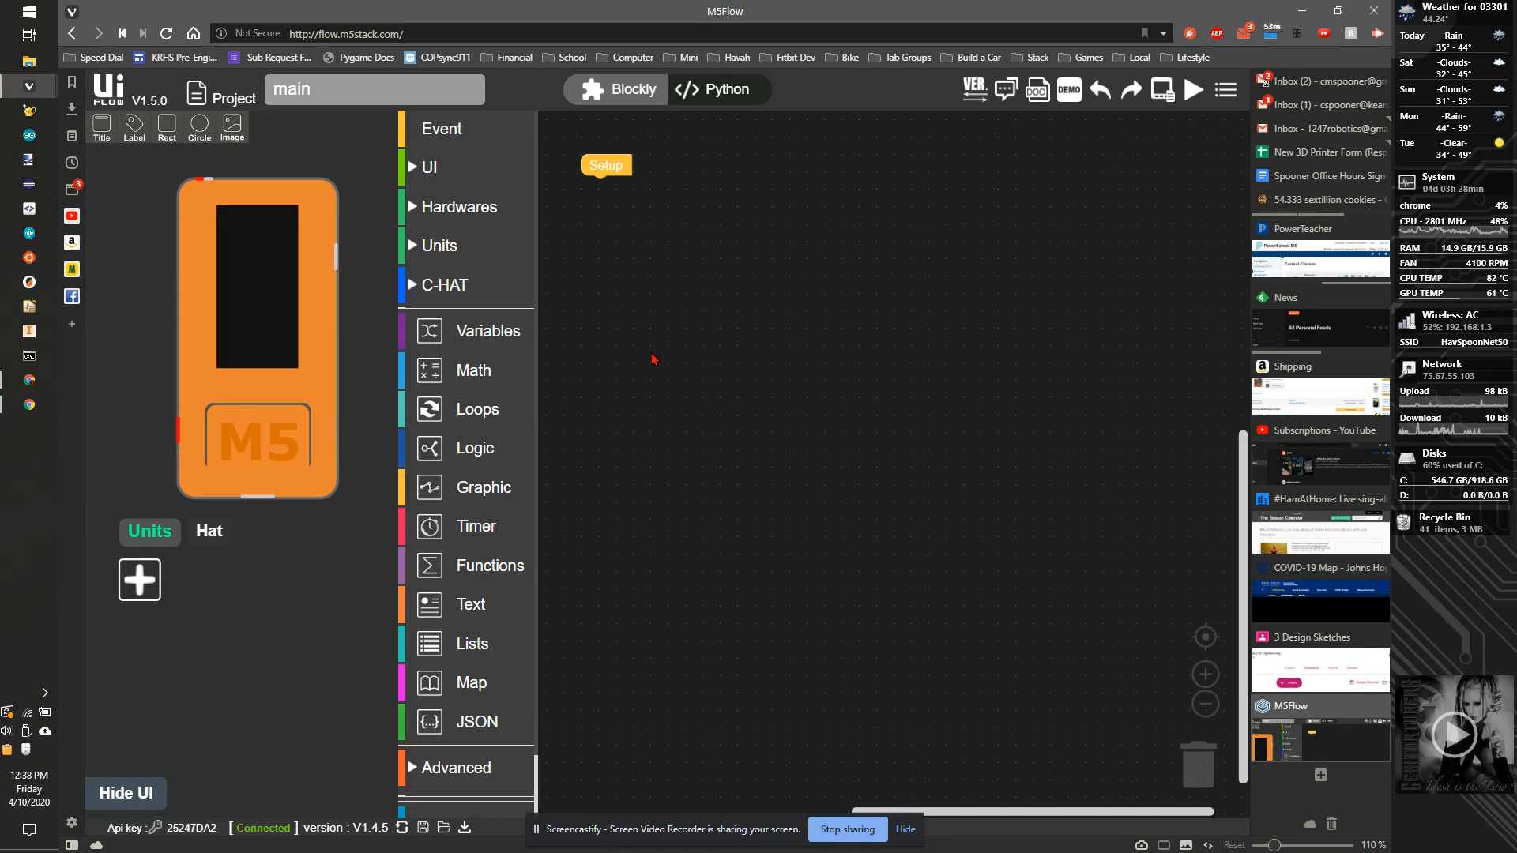
mouse_move(592, 354)
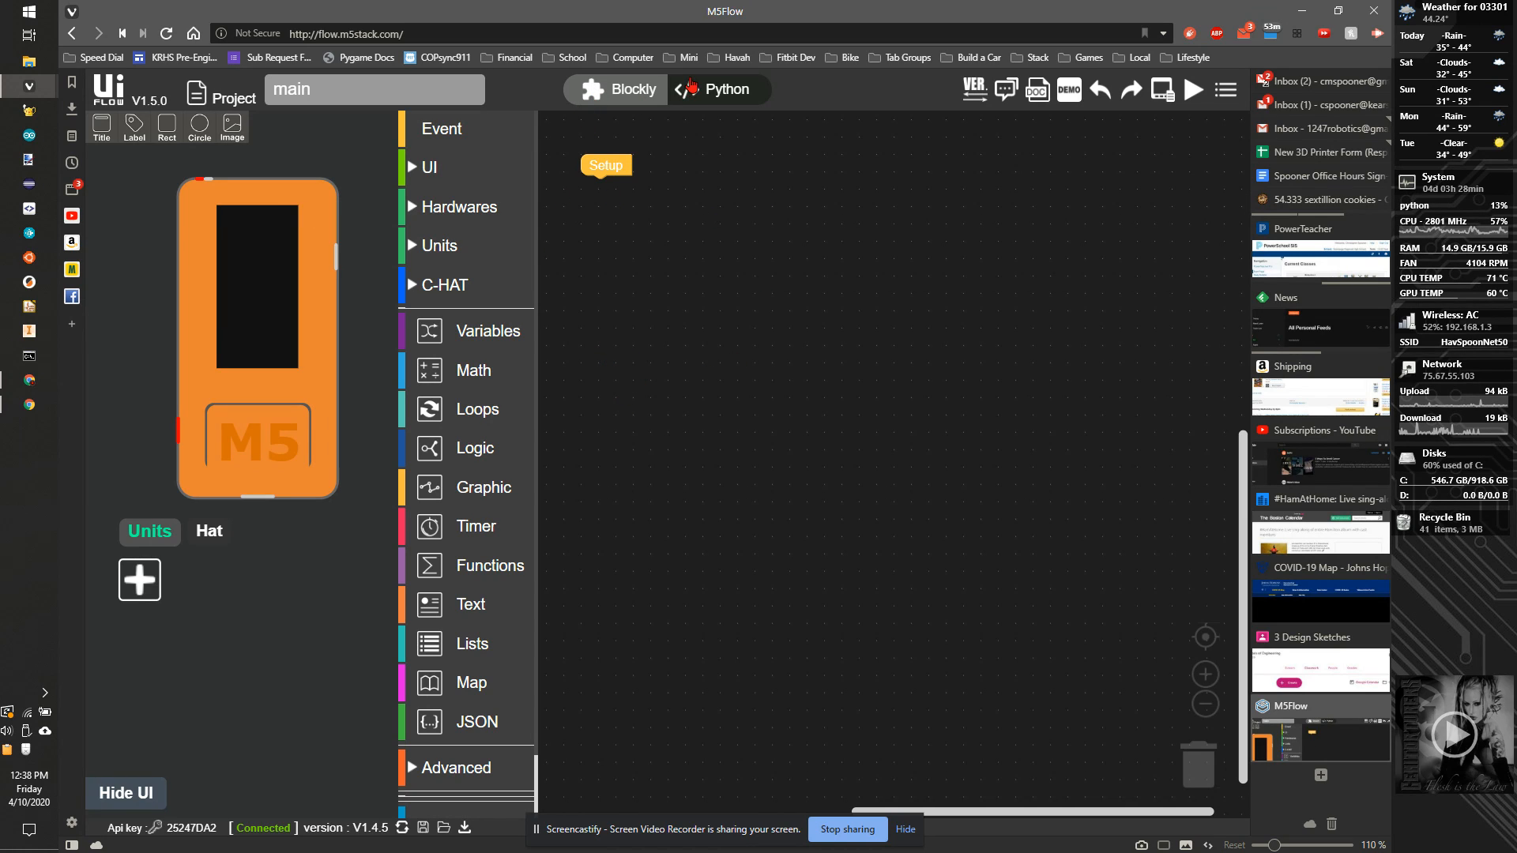
left_click(715, 89)
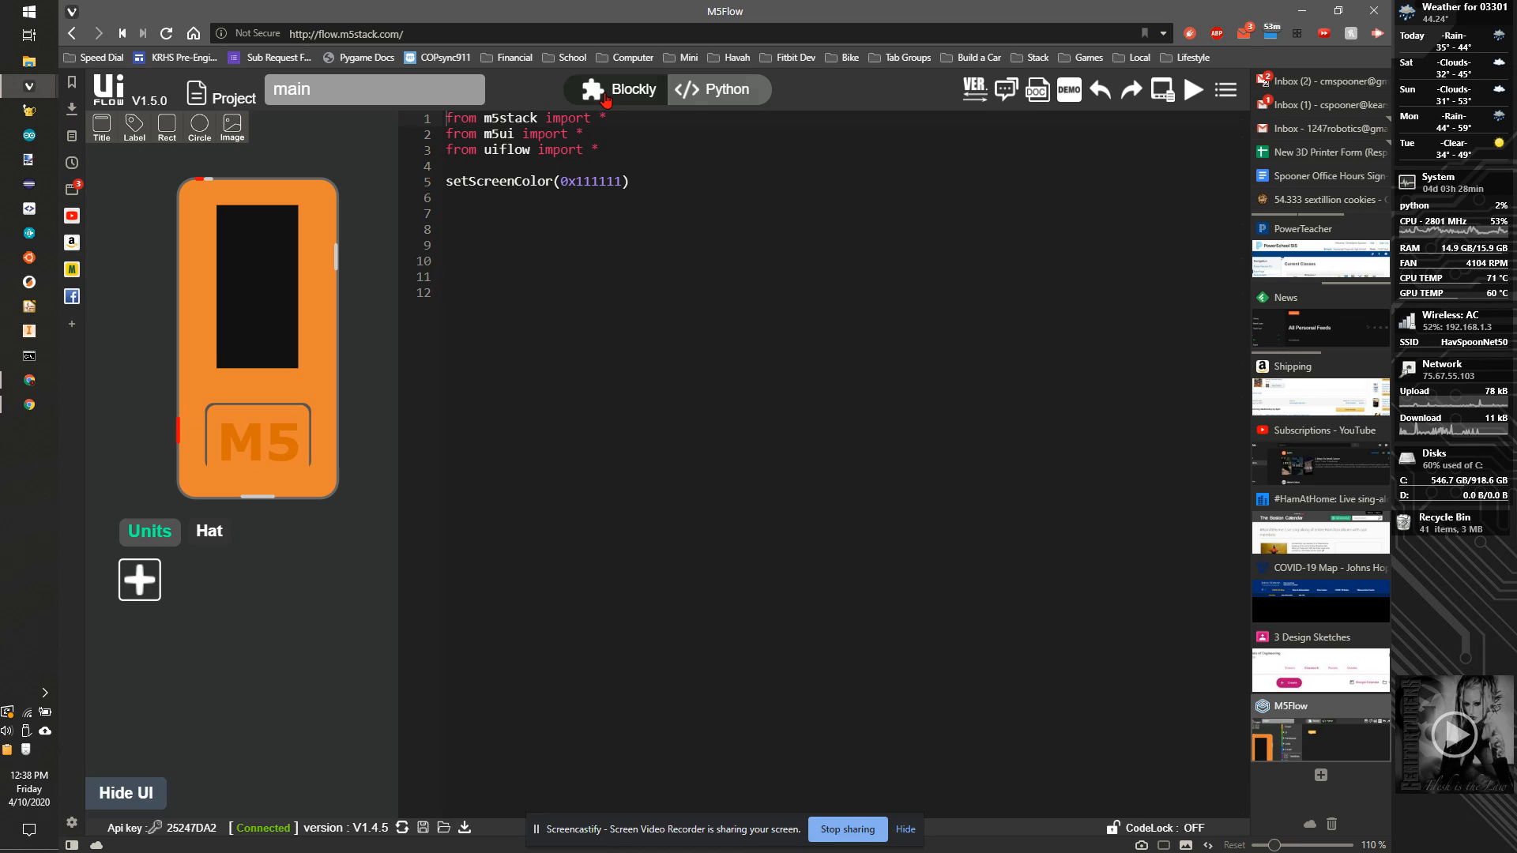
left_click(630, 90)
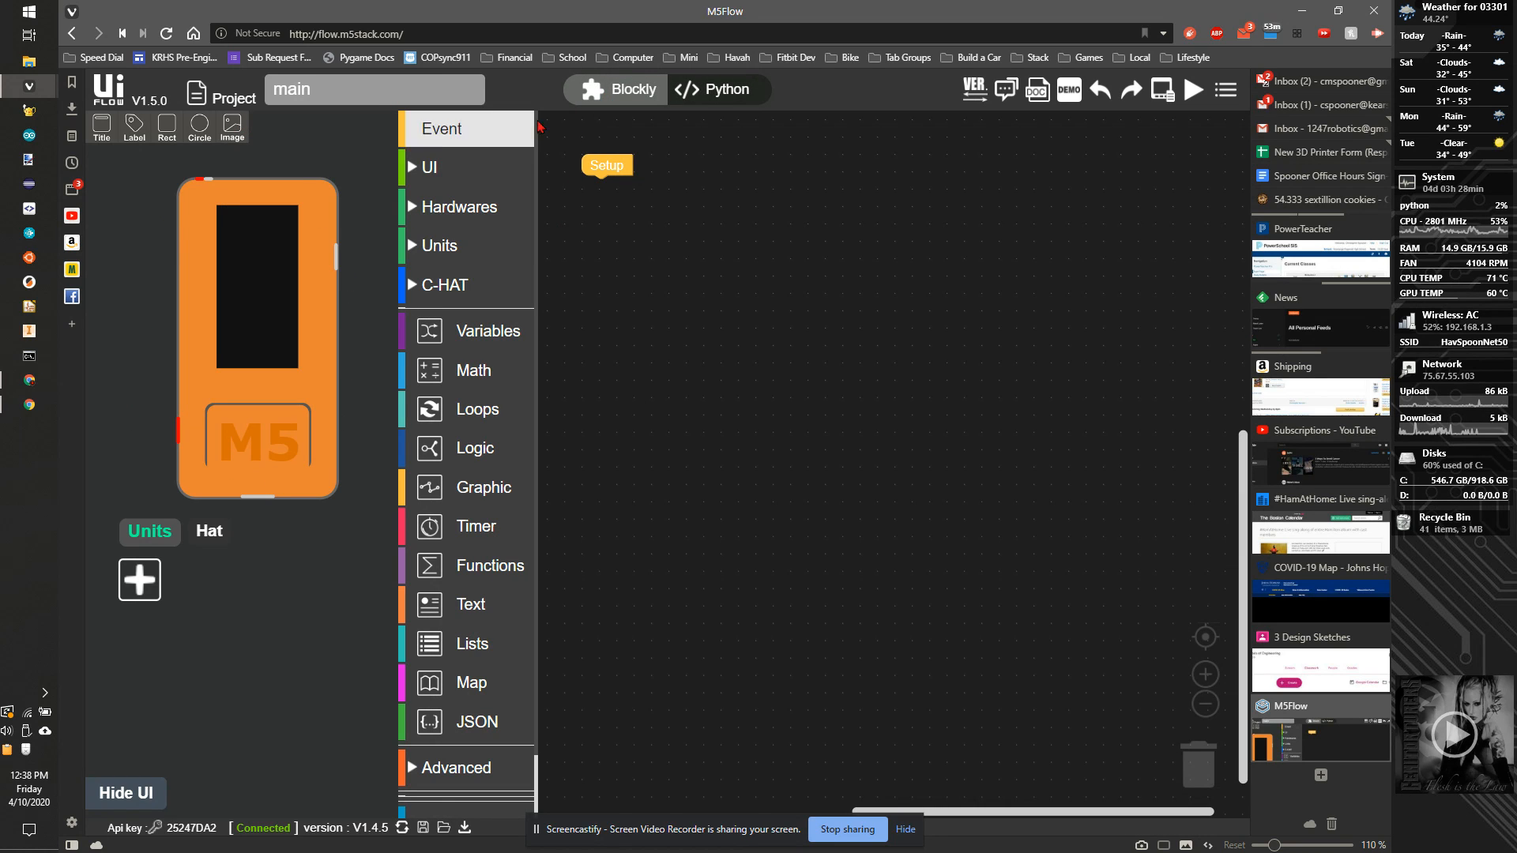
left_click(718, 89)
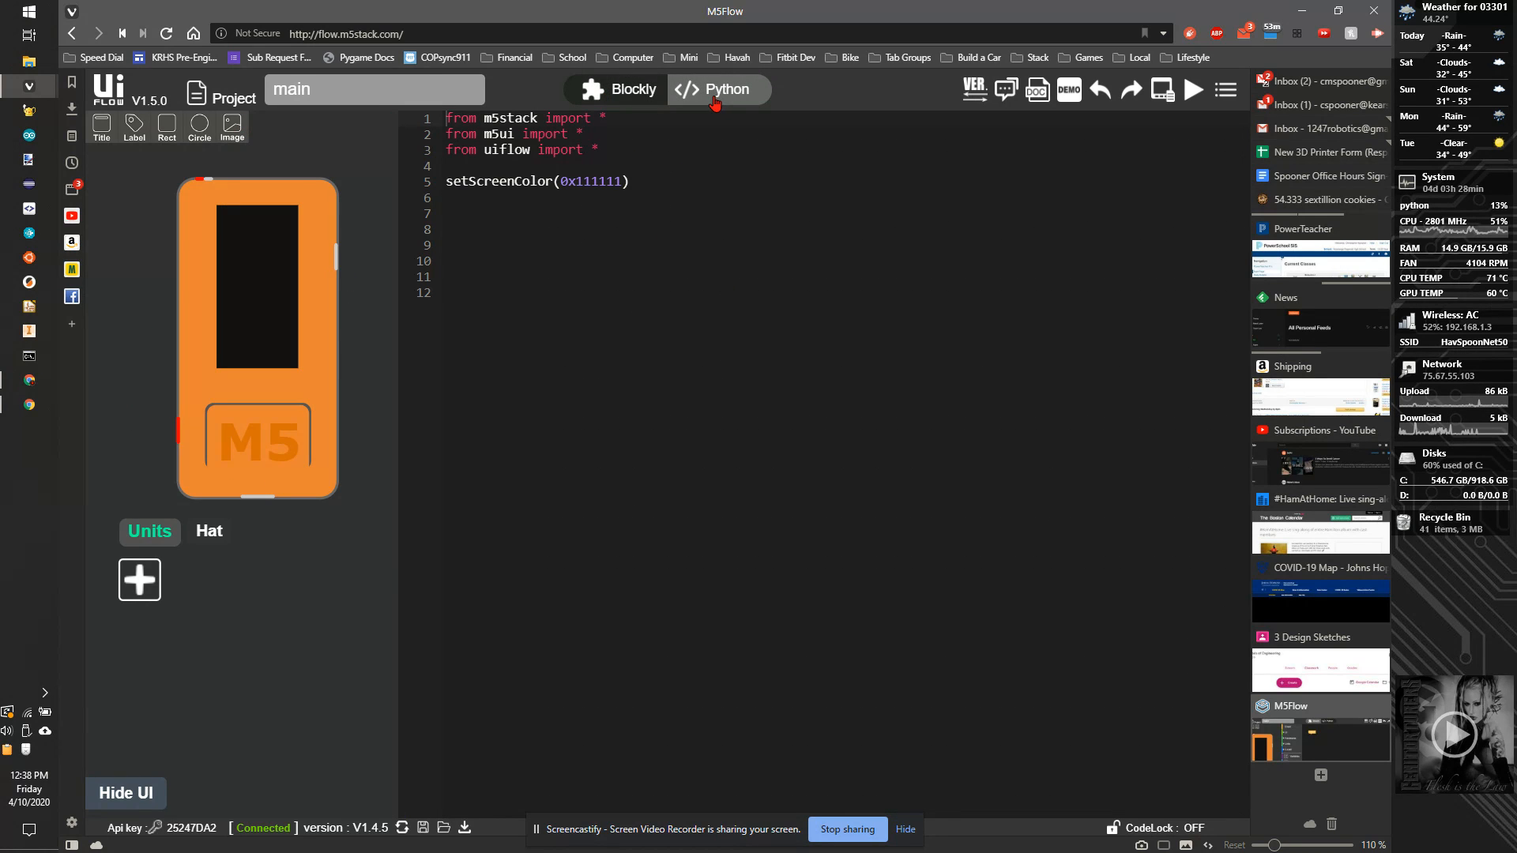
left_click(615, 89)
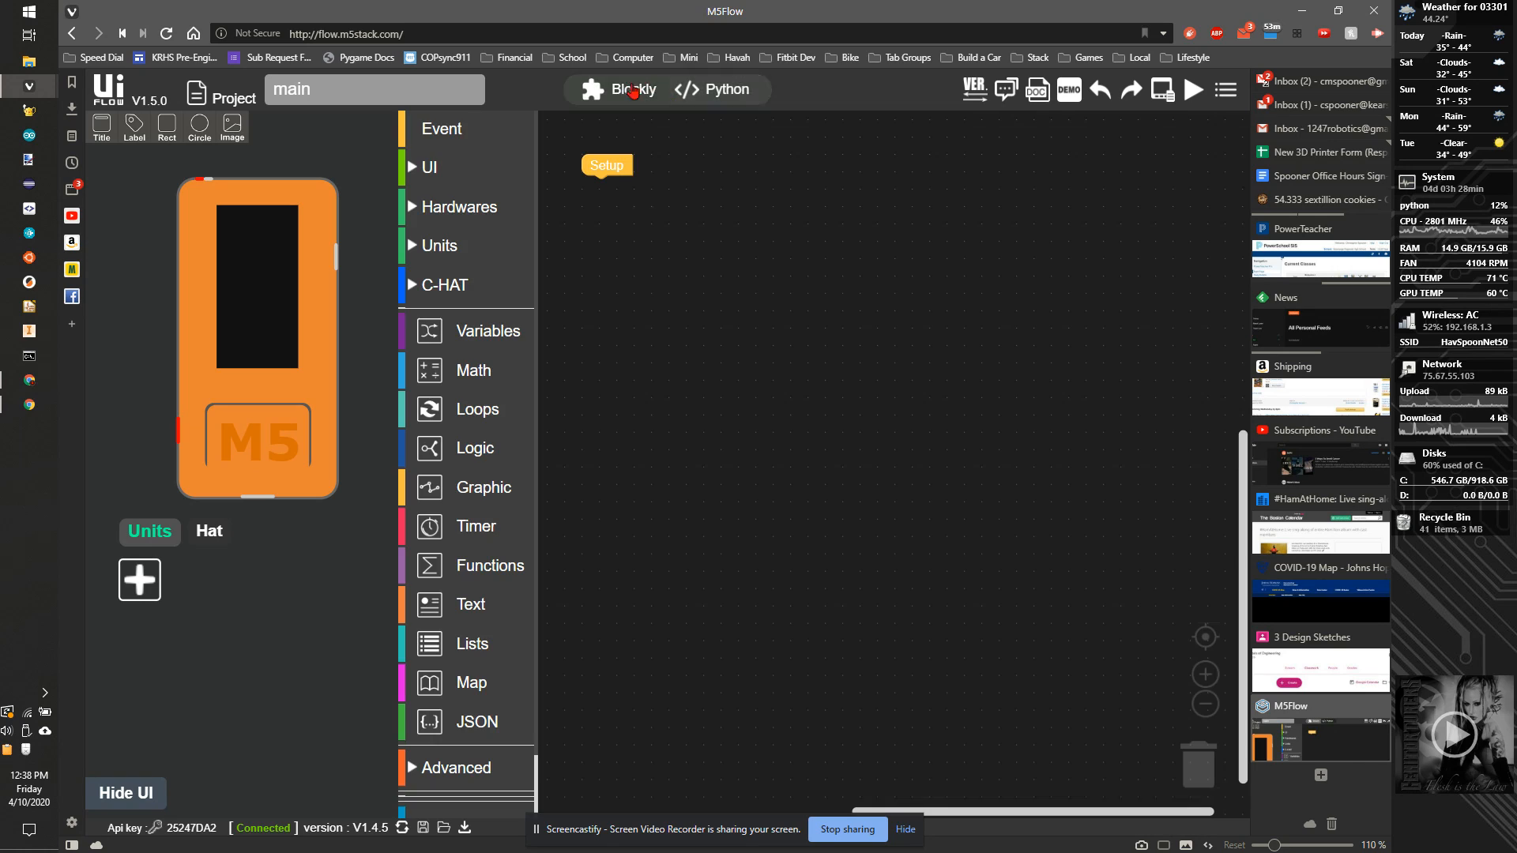